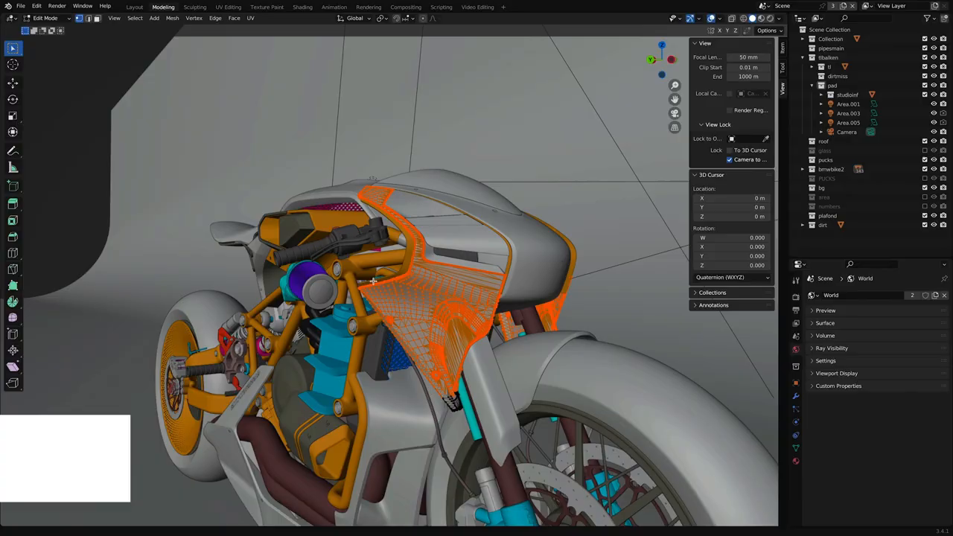
Start a new General file, removing the default cube but keeping Camera and Light
click(771, 9)
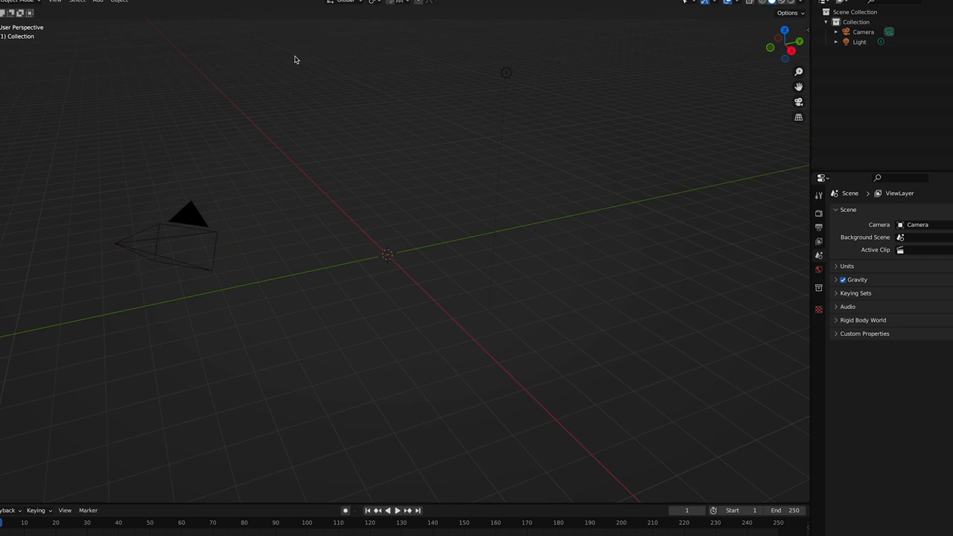
Insert the Suzanne monkey head mesh into the scene
click(109, 6)
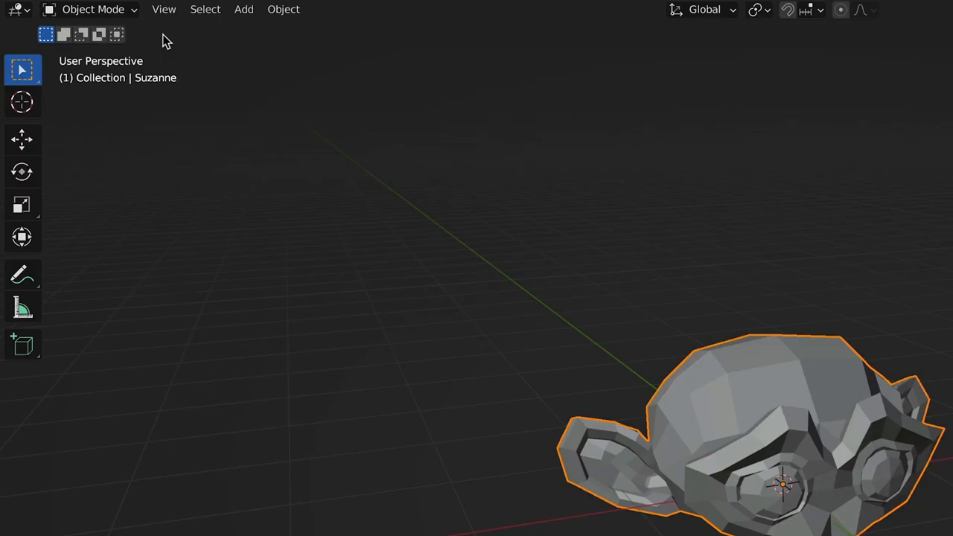
click(164, 9)
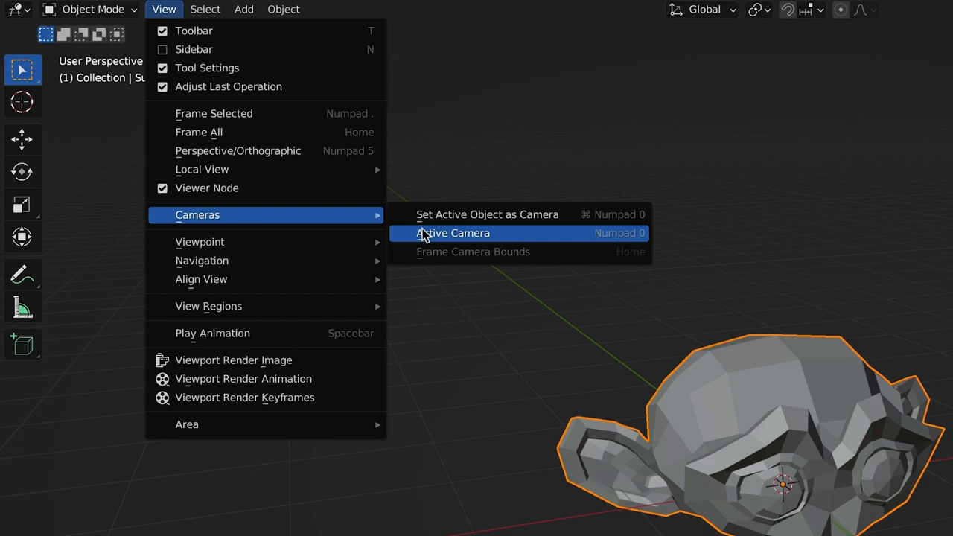
View the scene through the active camera
click(453, 233)
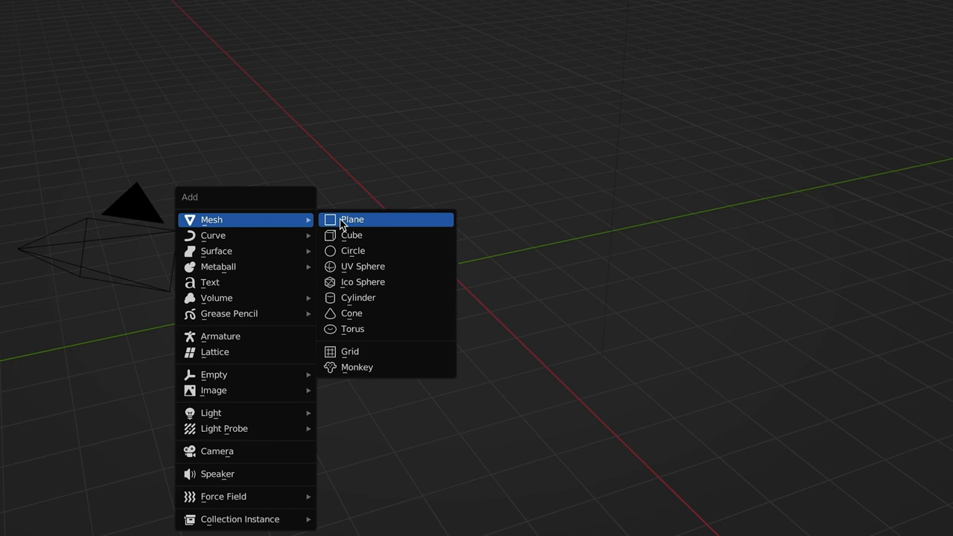
Add a ground plane to the scene
click(351, 219)
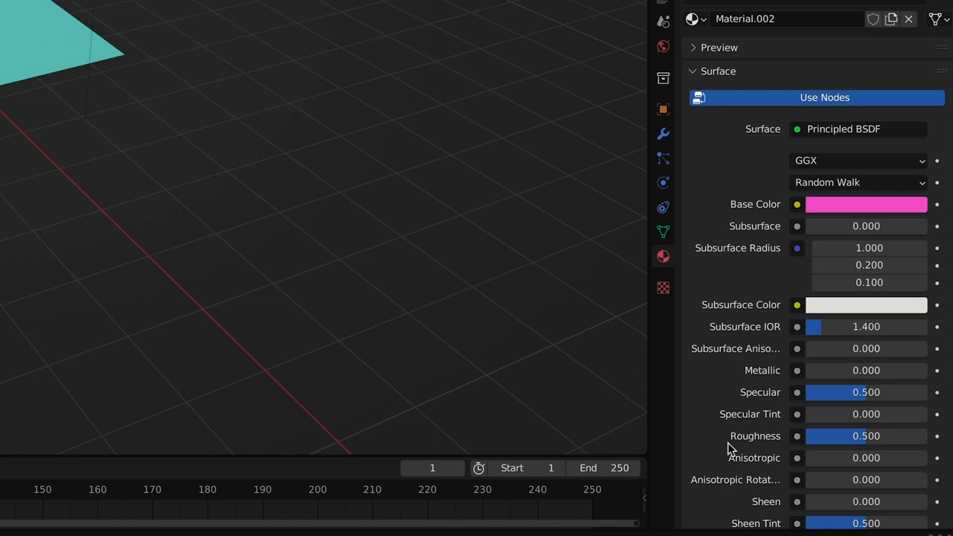
Drag Material.002's Roughness down to 0.214 for a glossier pink surface
drag(865, 435, 816, 435)
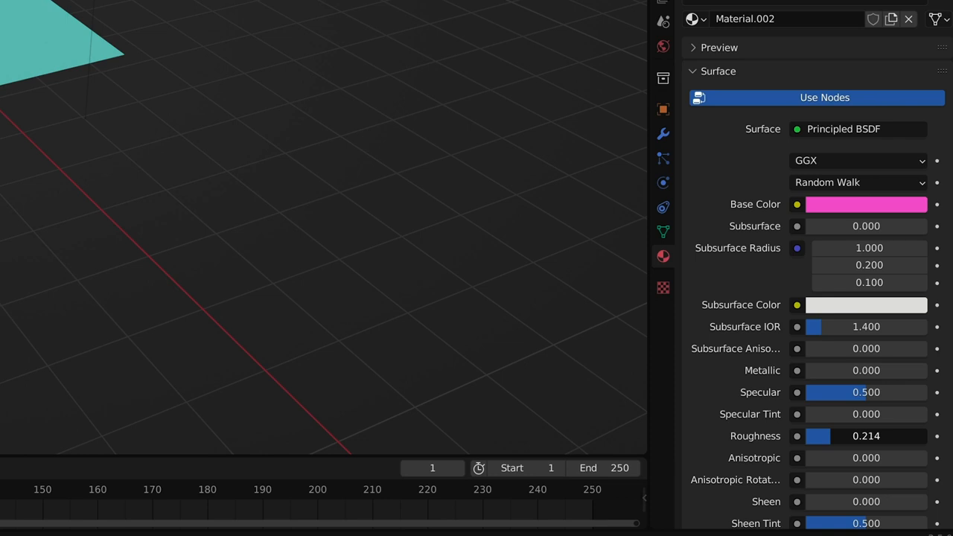